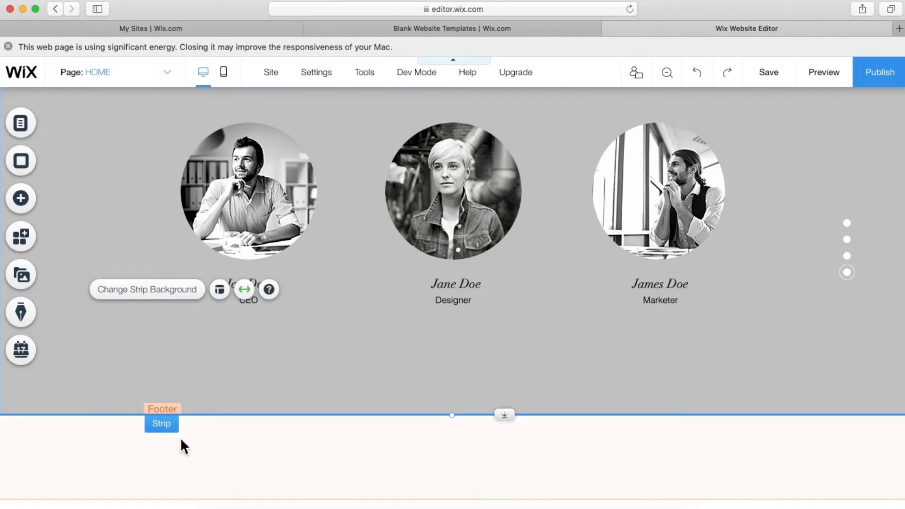
{"action": "mouse_move", "coordinate": [749, 498]}
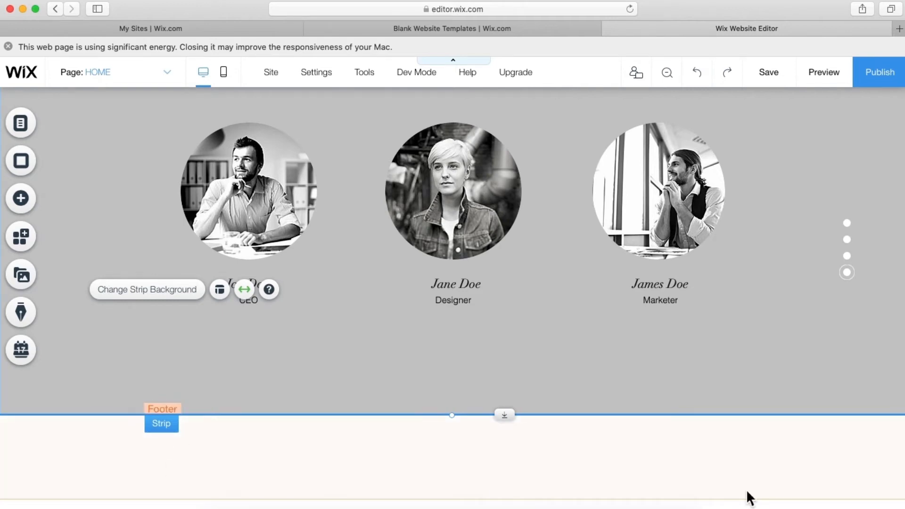
- Add a solid black Classic strip below the team section
{"action": "left_click", "coordinate": [20, 198]}
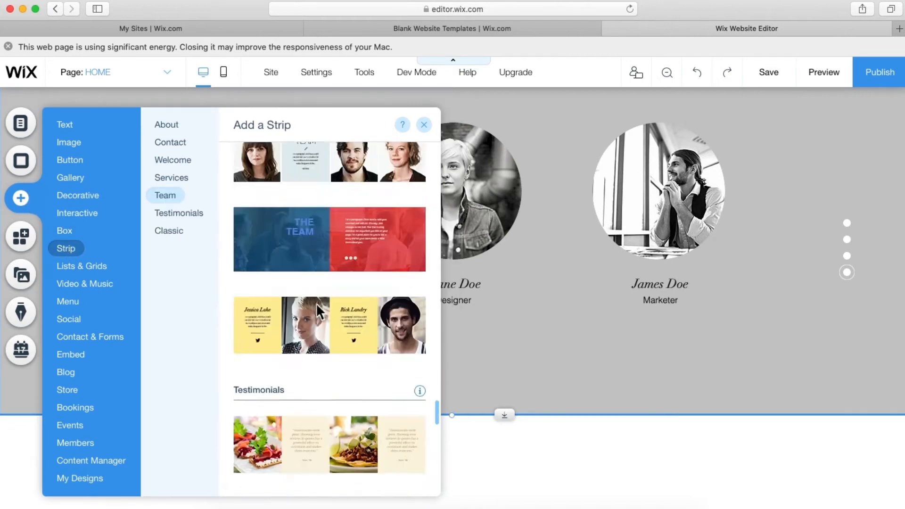
{"action": "left_click", "coordinate": [169, 230]}
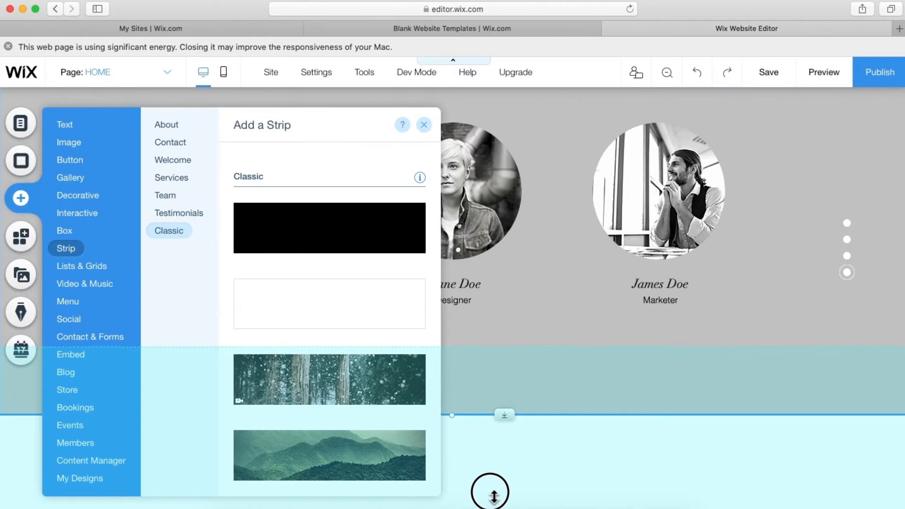
{"action": "left_click", "coordinate": [424, 124]}
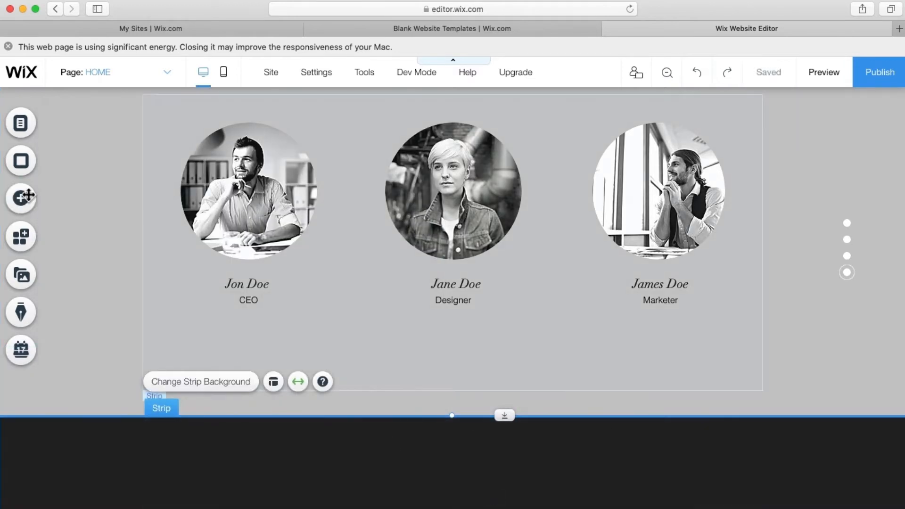
- Add a Pleasant Title text box into the new black strip
{"action": "left_click", "coordinate": [20, 198]}
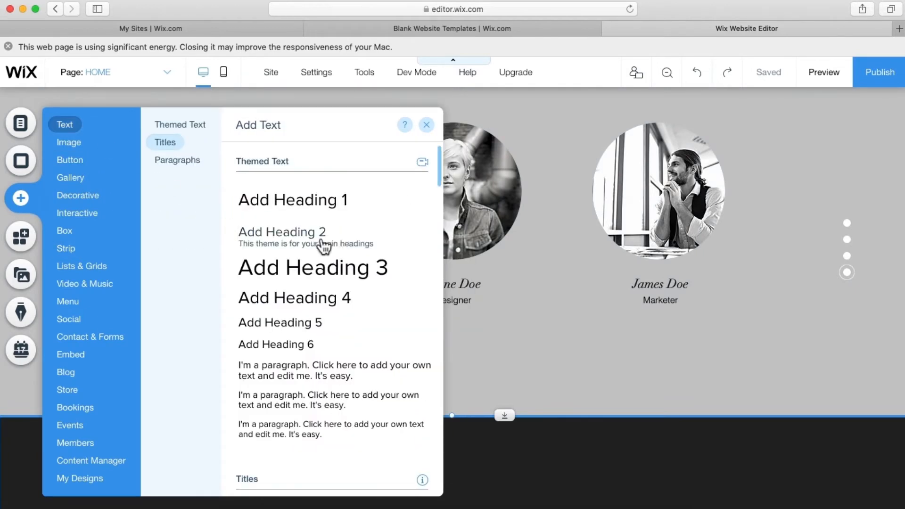
{"action": "scroll", "scroll_direction": "down", "scroll_amount": 3}
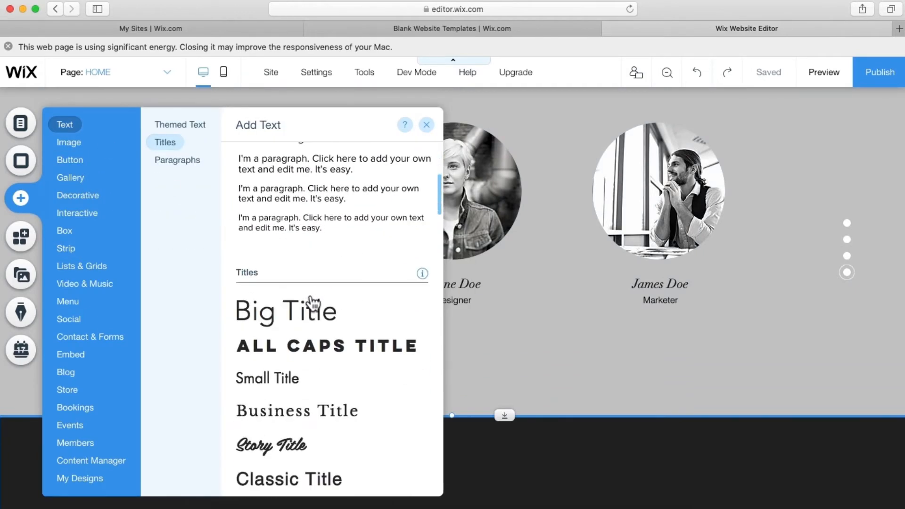
{"action": "scroll", "scroll_direction": "down", "scroll_amount": 3}
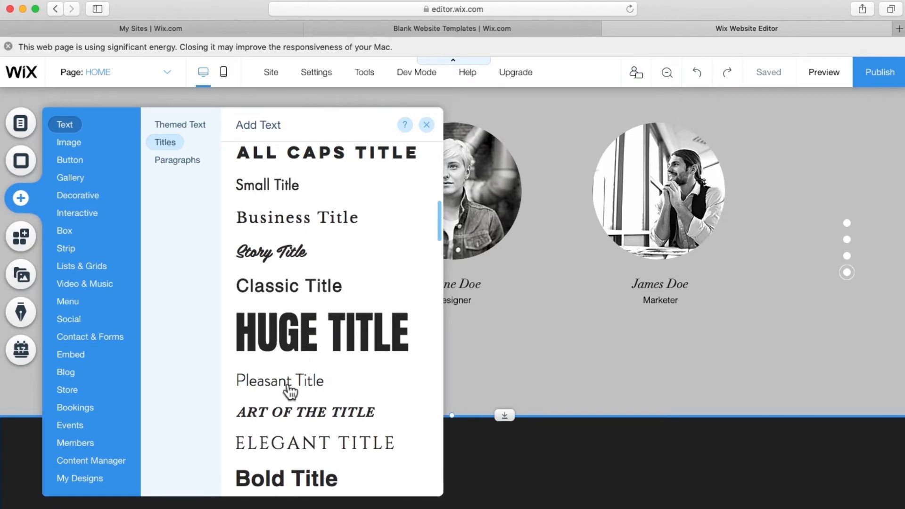
{"action": "scroll", "scroll_direction": "down", "scroll_amount": 3}
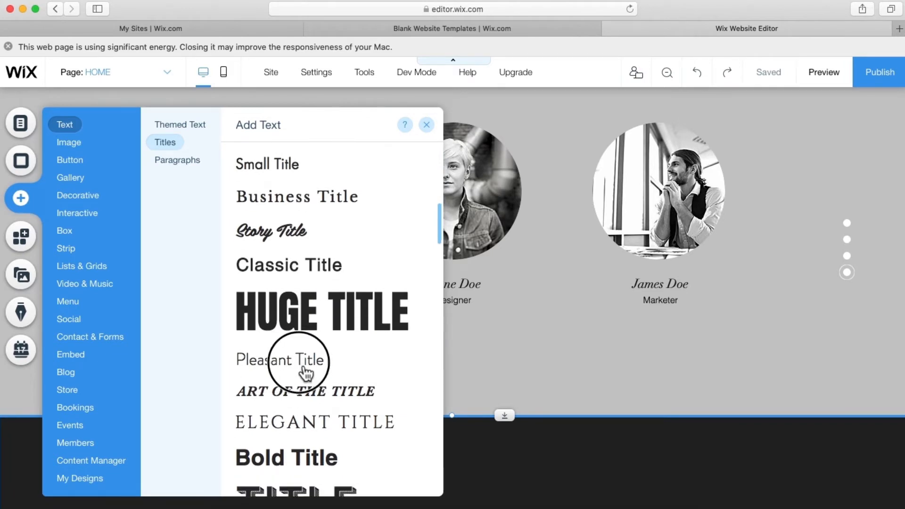
{"action": "left_click", "coordinate": [426, 124]}
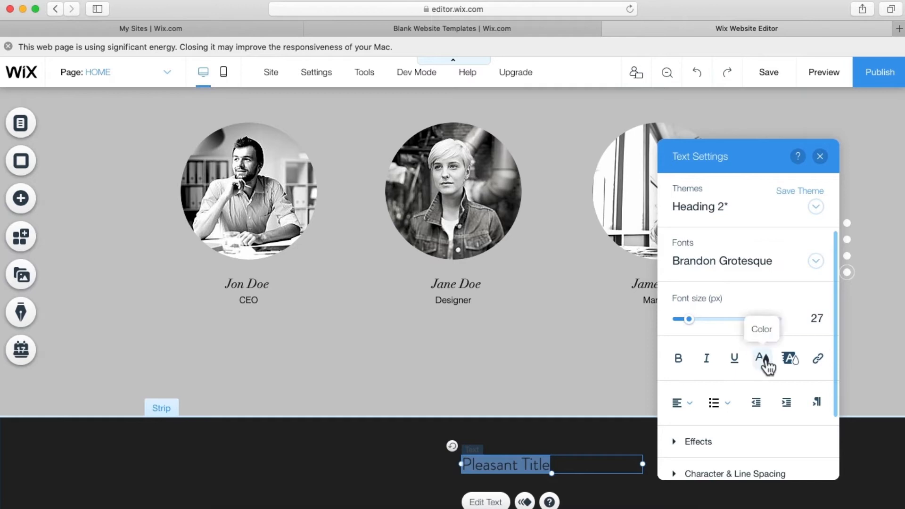
- Colour the Pleasant Title text light grey (#E8E6E6)
{"action": "left_click", "coordinate": [761, 358]}
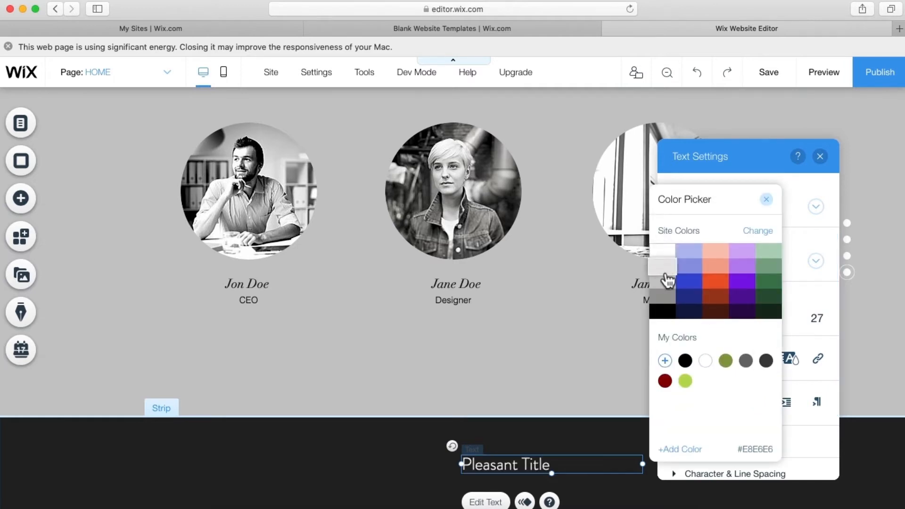
{"action": "left_click", "coordinate": [664, 296]}
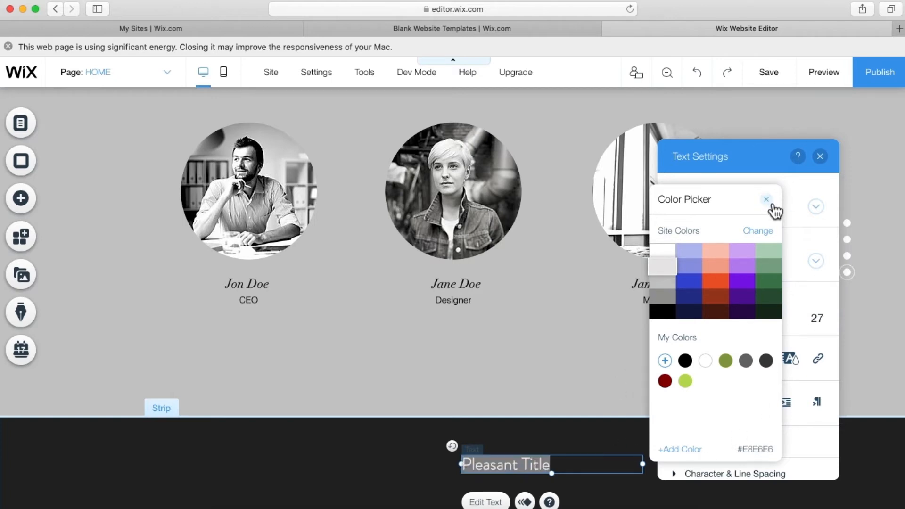
{"action": "left_click", "coordinate": [767, 199]}
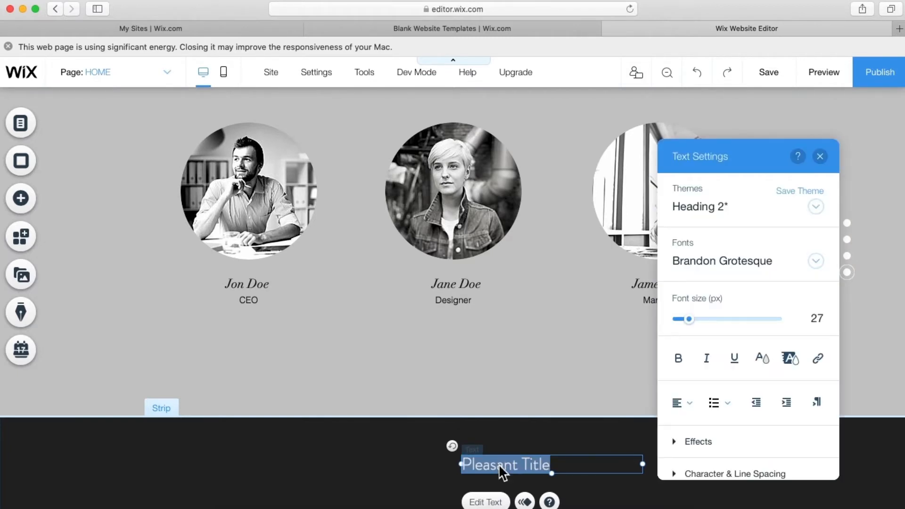
- Replace the title with 'All rights are reserved. 2020' and dismiss Text Settings
{"action": "type", "text": "AI"}
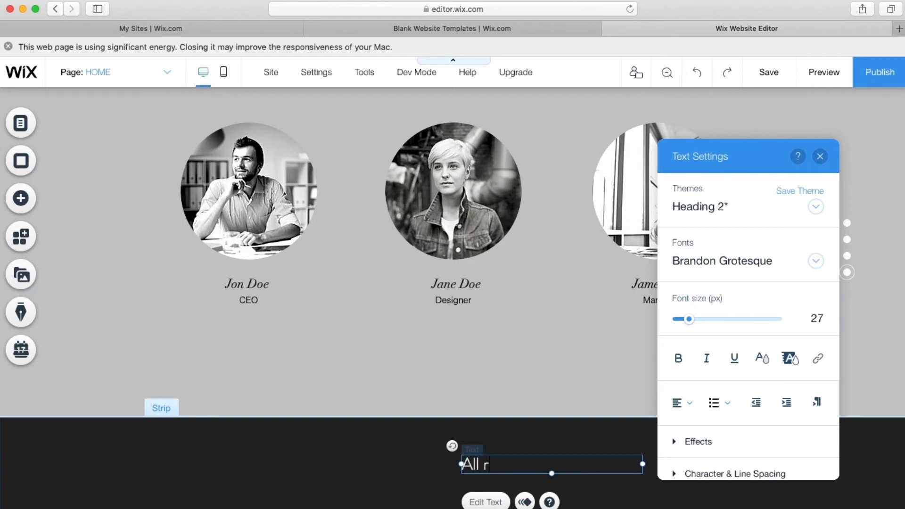
{"action": "type", "text": "ights"}
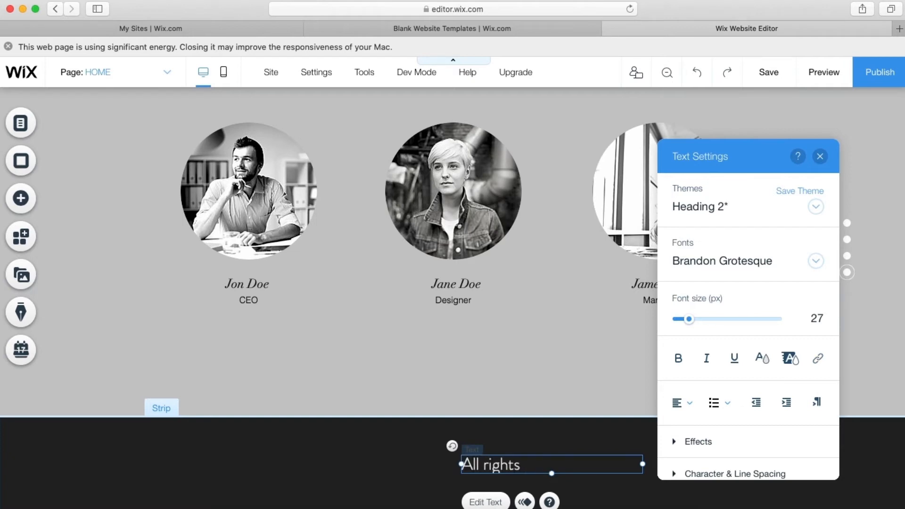
{"action": "type", "text": "are re"}
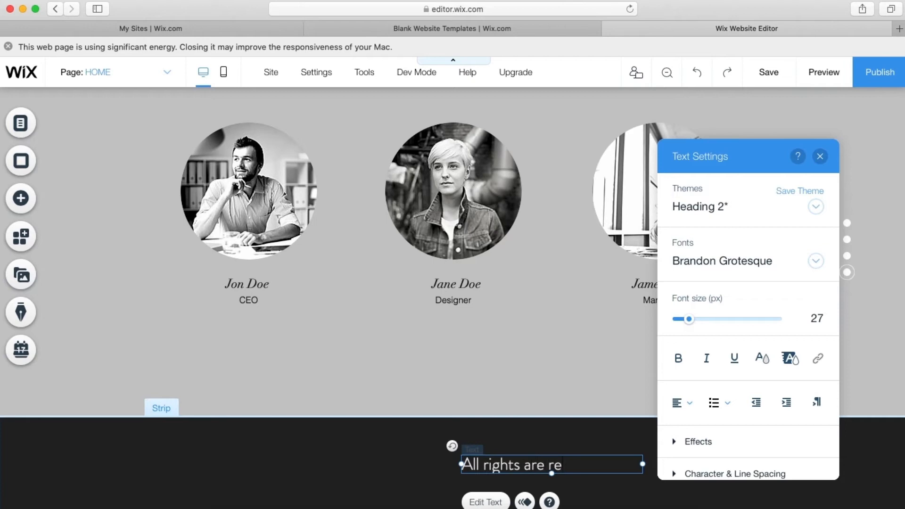
{"action": "type", "text": "served."}
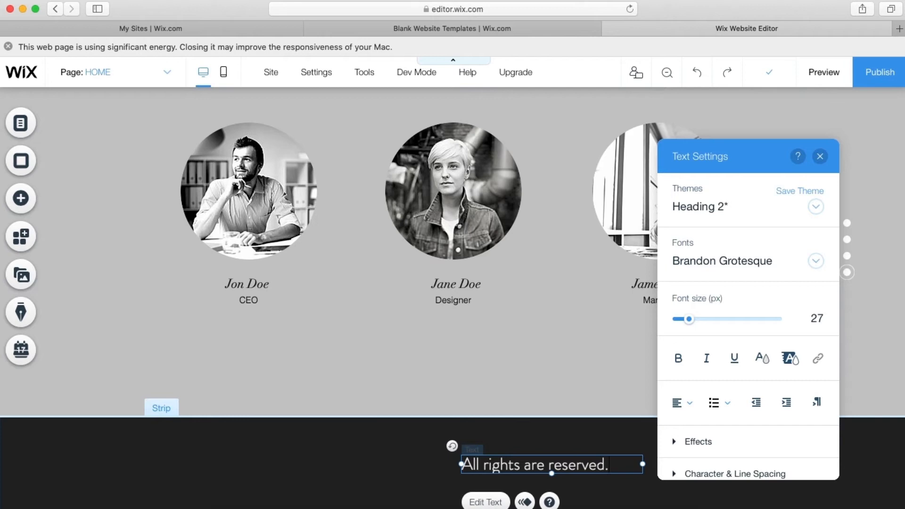
{"action": "type", "text": "2020"}
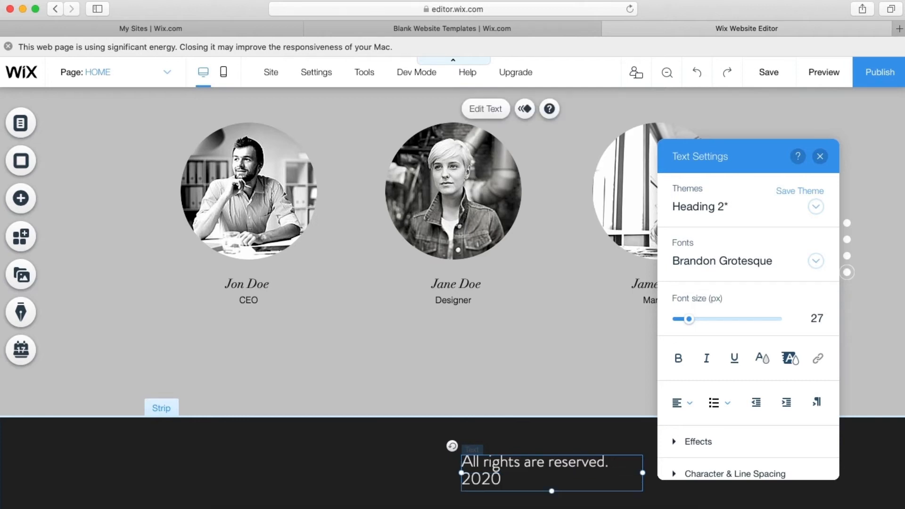
{"action": "mouse_move", "coordinate": [829, 172]}
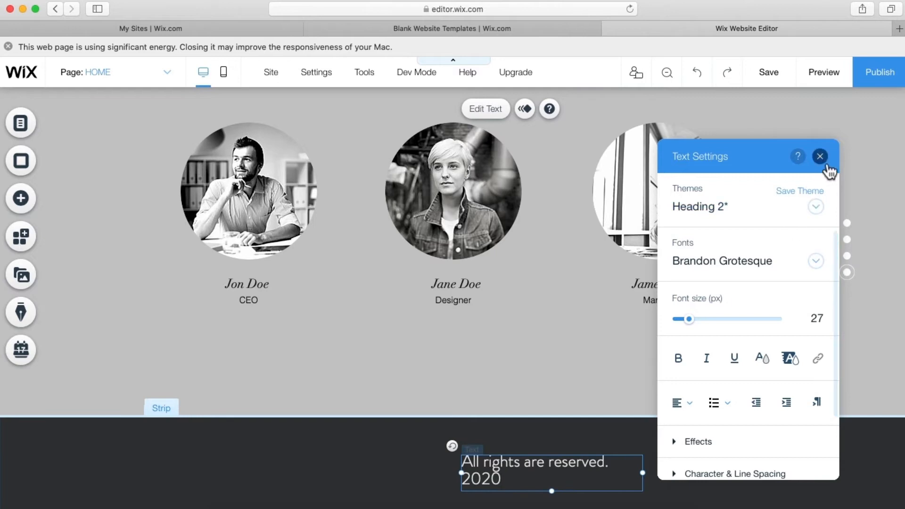
{"action": "left_click", "coordinate": [819, 157]}
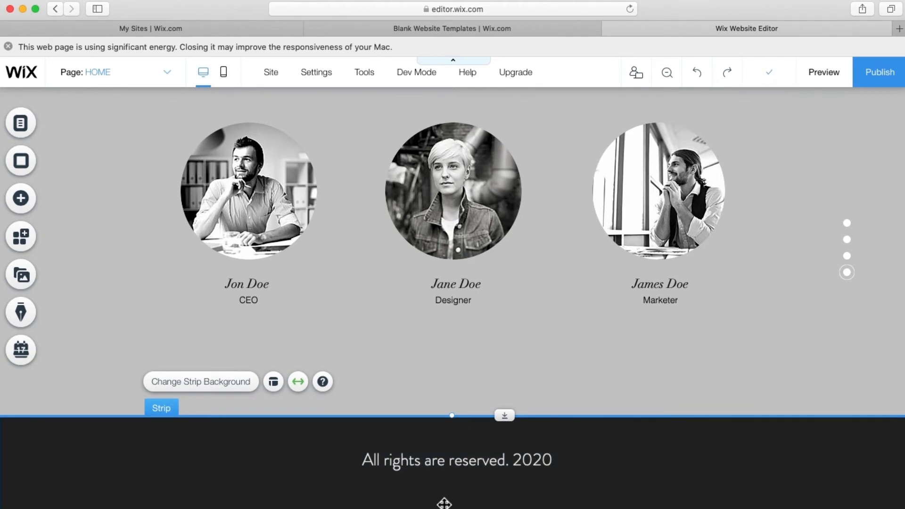
- Browse the Add panel's Menu, Video & Music and Strip categories, then select the team strip
{"action": "left_click", "coordinate": [20, 198]}
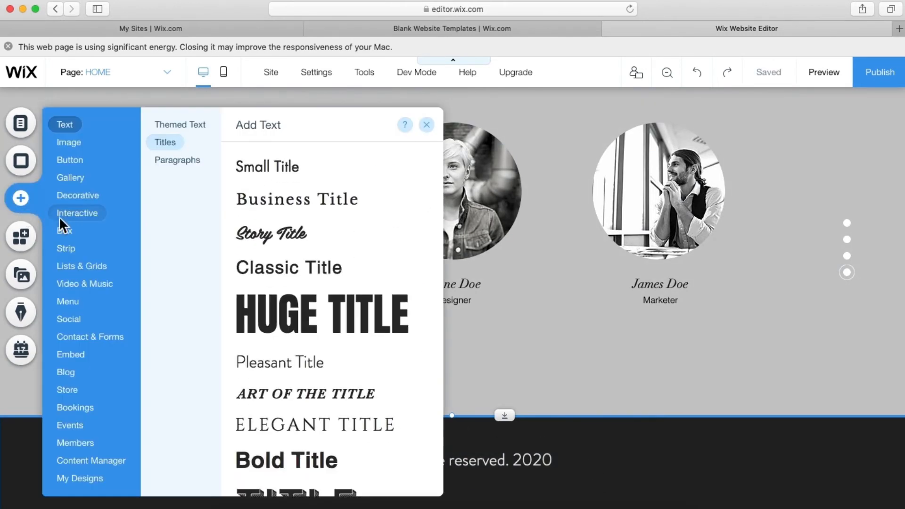
{"action": "left_click", "coordinate": [67, 301]}
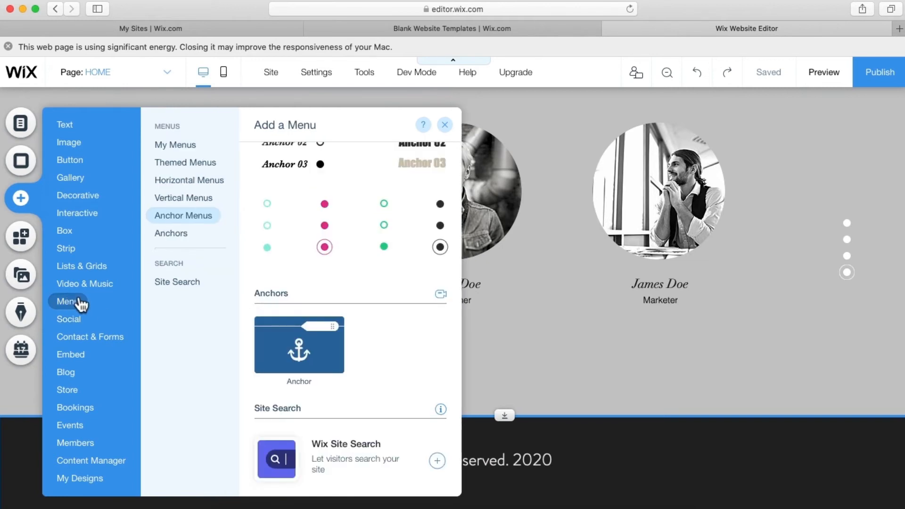
{"action": "left_click", "coordinate": [84, 284]}
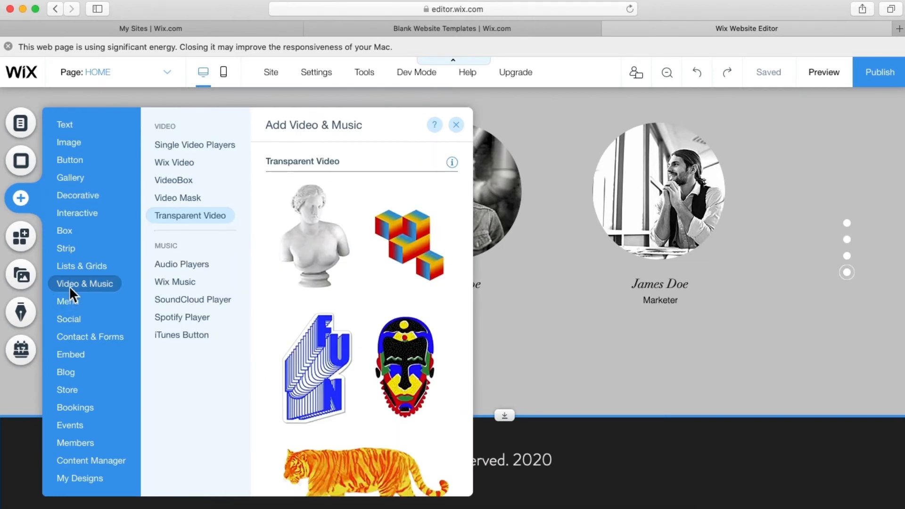
{"action": "left_click", "coordinate": [66, 248]}
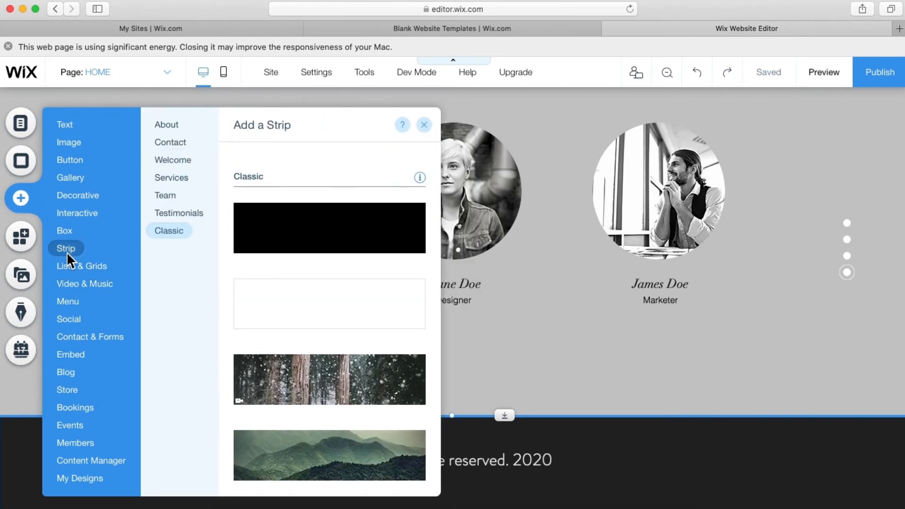
{"action": "mouse_move", "coordinate": [84, 284]}
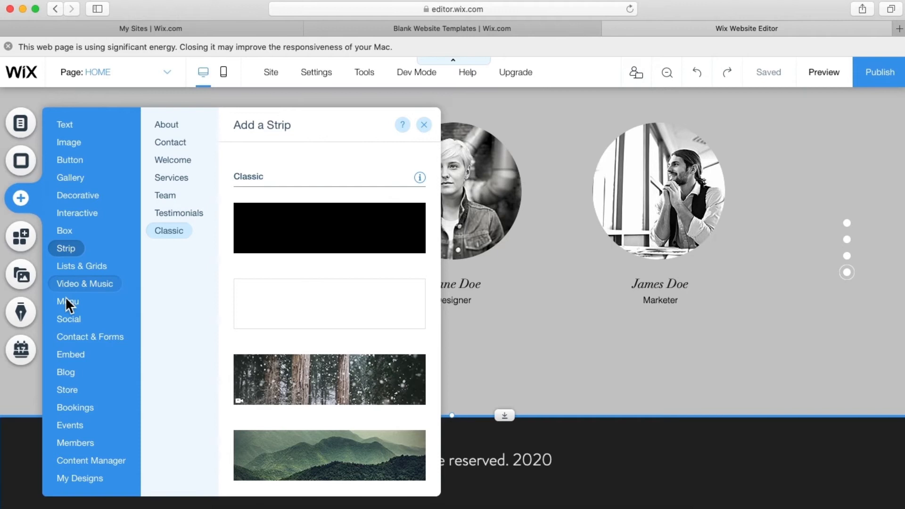
{"action": "left_click", "coordinate": [68, 318]}
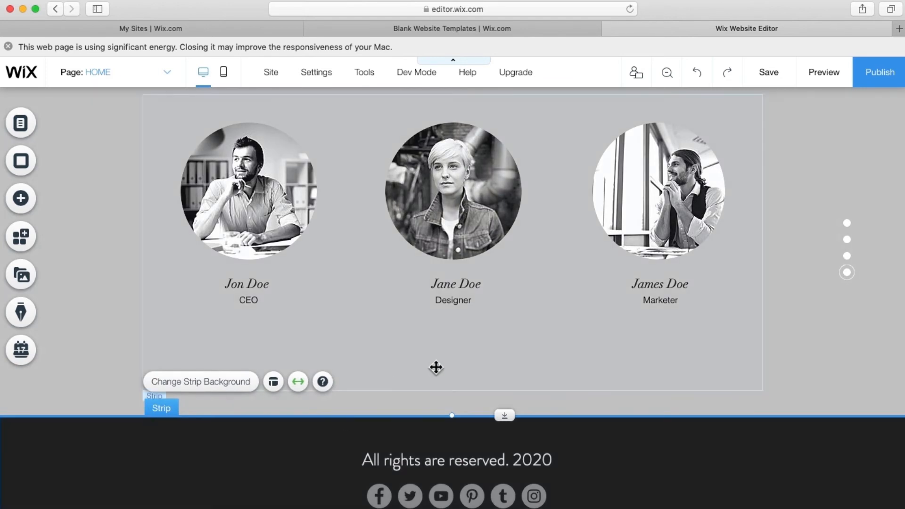
- Check the team strip's background options, then bring up the Social elements to add
{"action": "scroll", "scroll_direction": "down", "scroll_amount": 3}
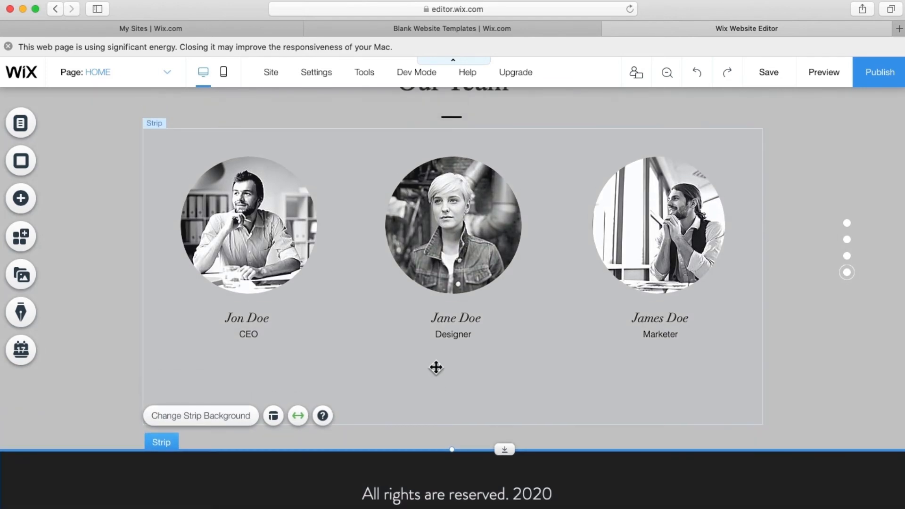
{"action": "scroll", "scroll_direction": "down", "scroll_amount": 3}
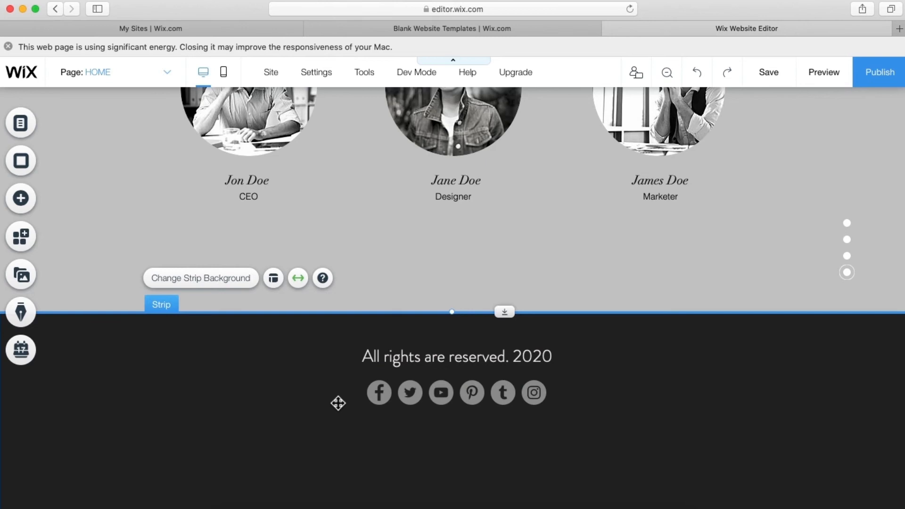
{"action": "left_click", "coordinate": [200, 277]}
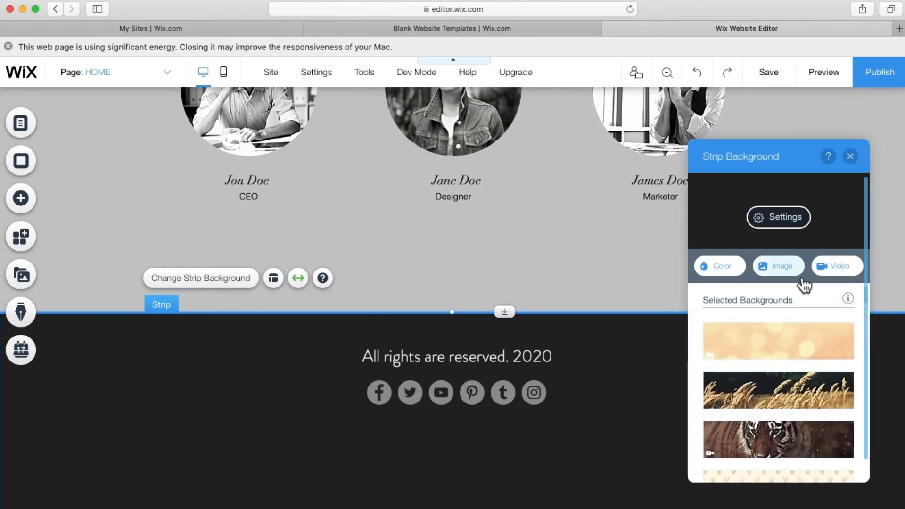
{"action": "left_click", "coordinate": [849, 156]}
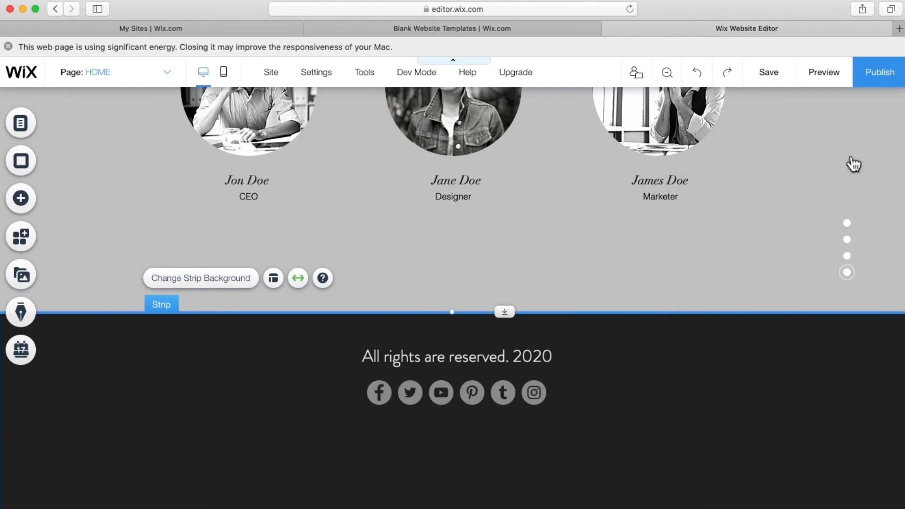
{"action": "left_click", "coordinate": [21, 198]}
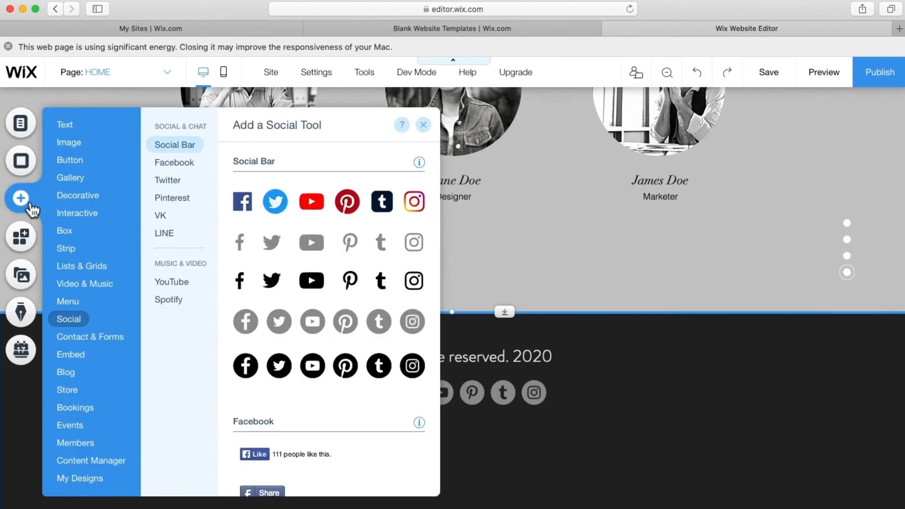
- Add a Horizontal Menu with Home, About Us, Services and Contact to the footer
{"action": "left_click", "coordinate": [77, 195]}
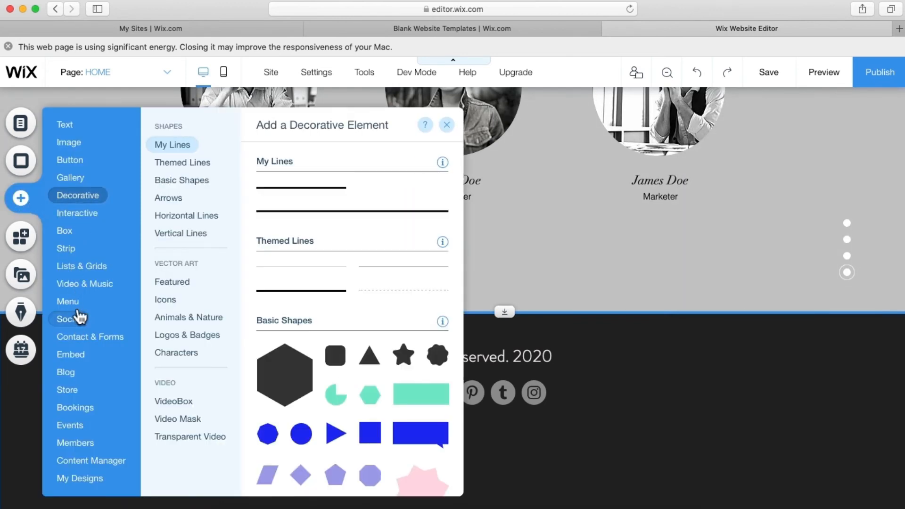
{"action": "left_click", "coordinate": [68, 301]}
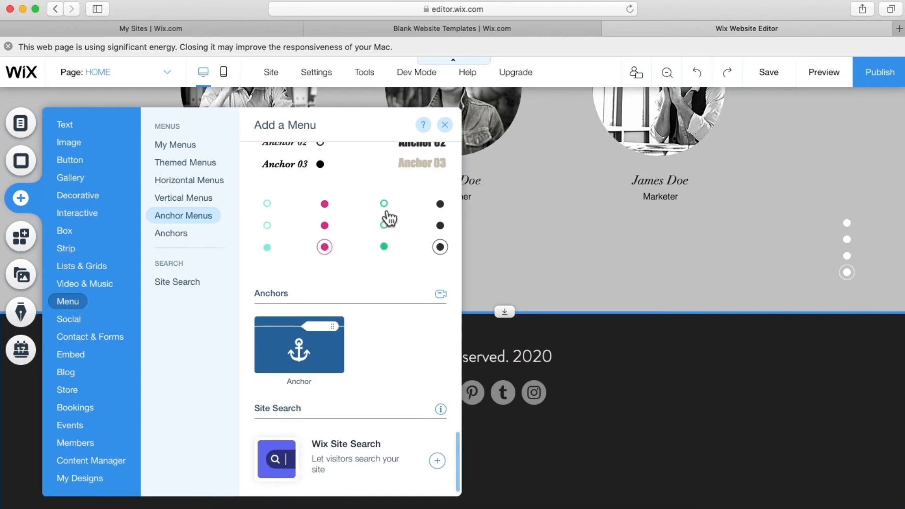
{"action": "left_click", "coordinate": [183, 197]}
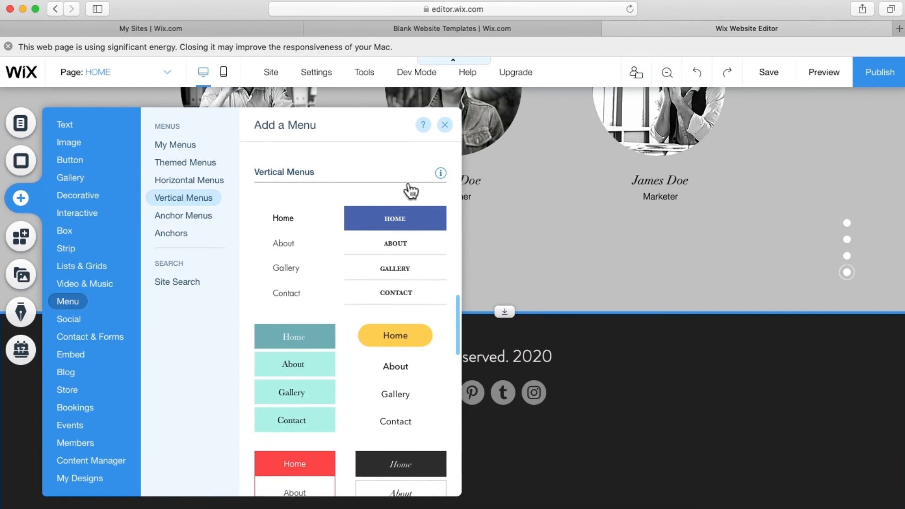
{"action": "left_click", "coordinate": [189, 179]}
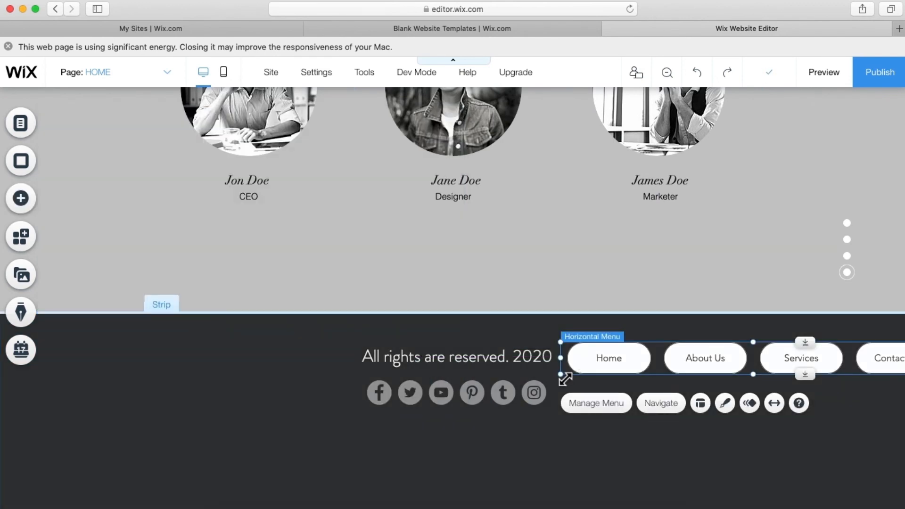
- Shrink the footer menu to a slimmer bar and place it beside the copyright line
{"action": "left_click_drag", "start_coordinate": [564, 376], "coordinate": [606, 364]}
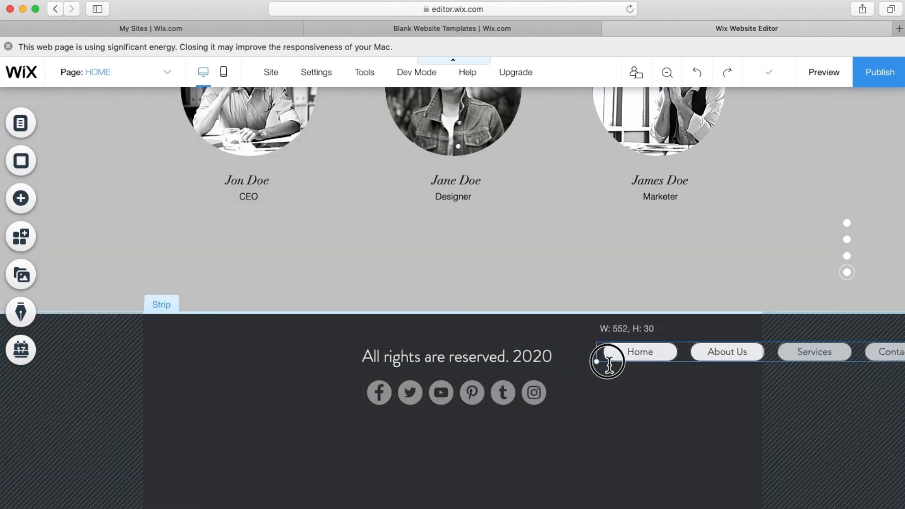
{"action": "left_click", "coordinate": [638, 352]}
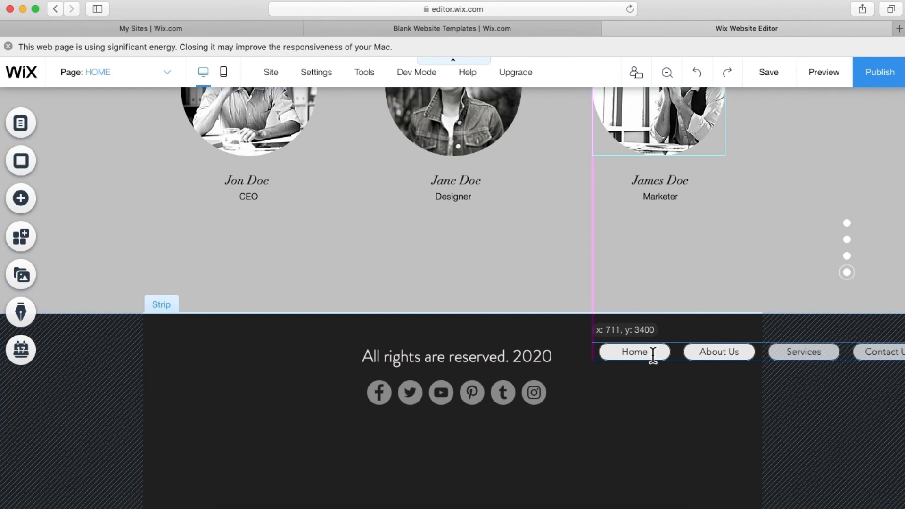
{"action": "left_click", "coordinate": [633, 352]}
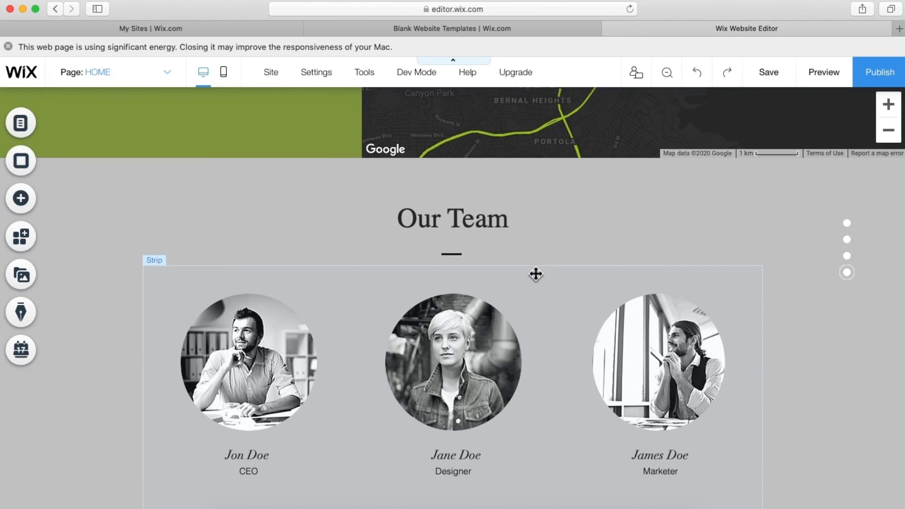
{"action": "scroll", "scroll_direction": "down", "scroll_amount": 3}
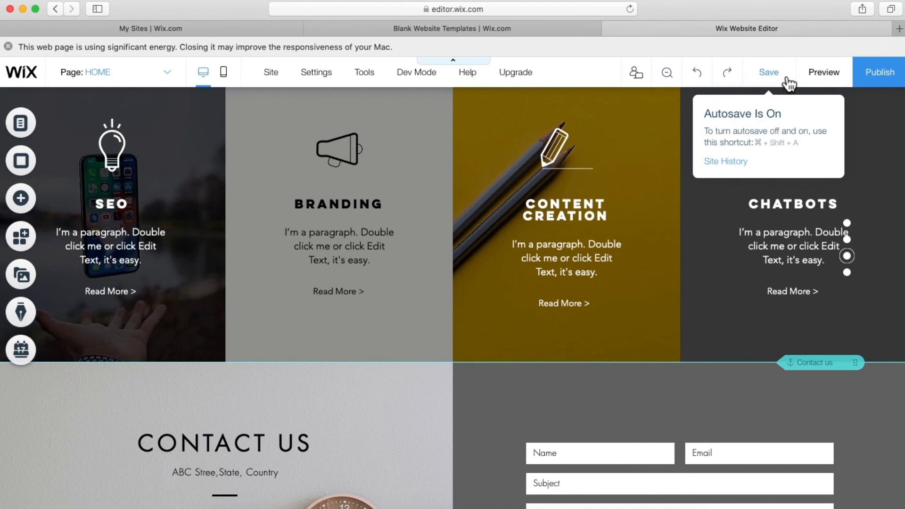
- Save the site, dismiss the saved confirmation and preview it
{"action": "left_click", "coordinate": [767, 72]}
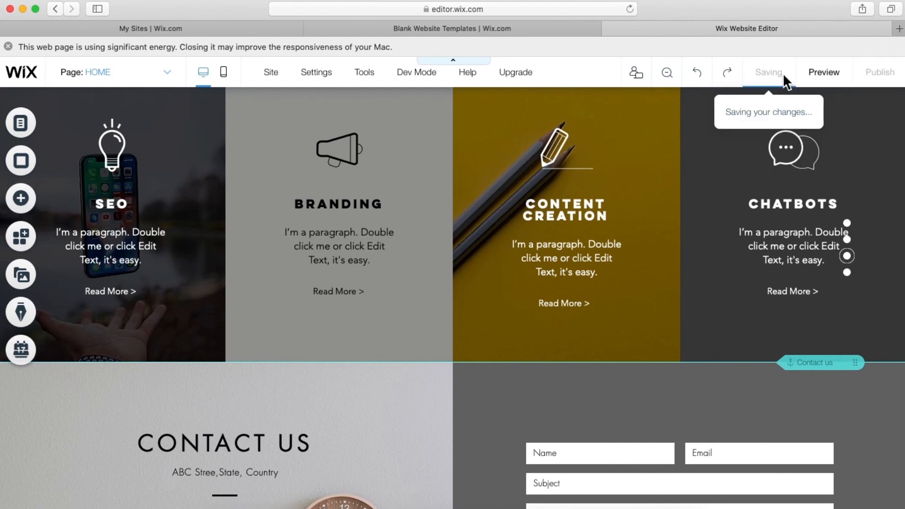
{"action": "mouse_move", "coordinate": [826, 77]}
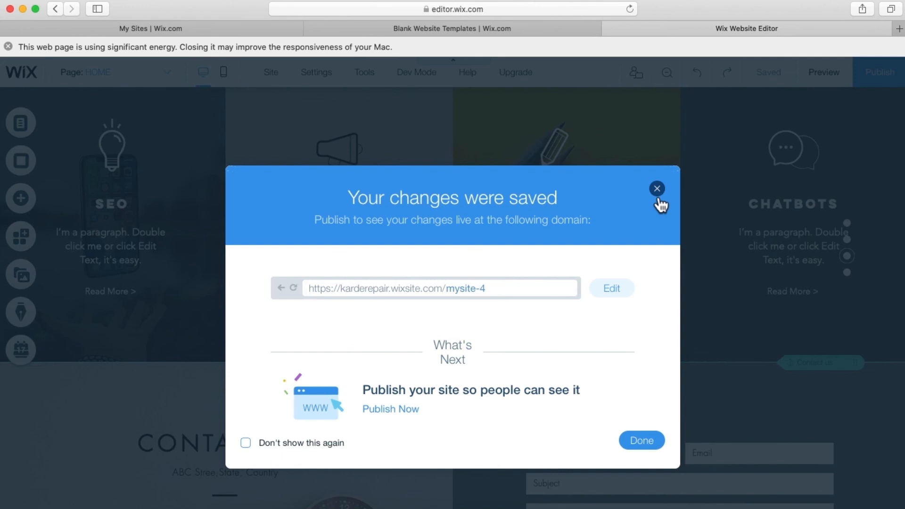
{"action": "left_click", "coordinate": [657, 188]}
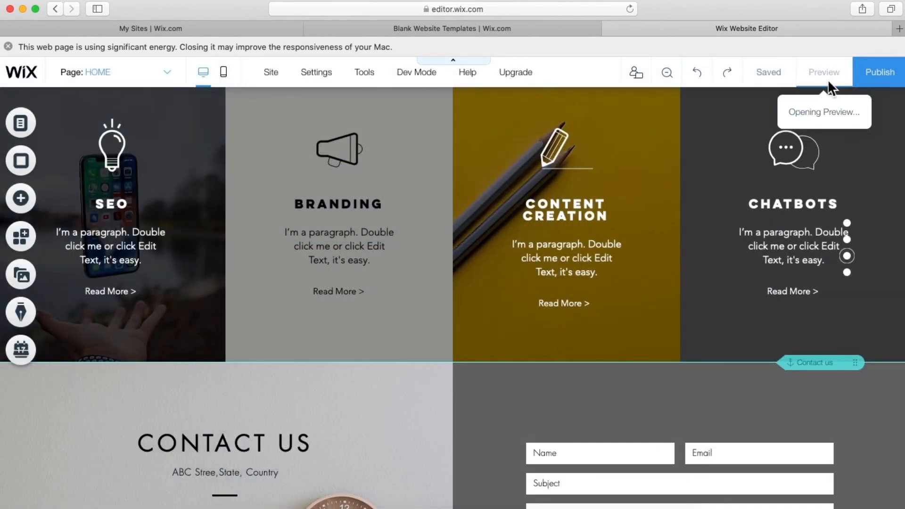
{"action": "left_click", "coordinate": [822, 72]}
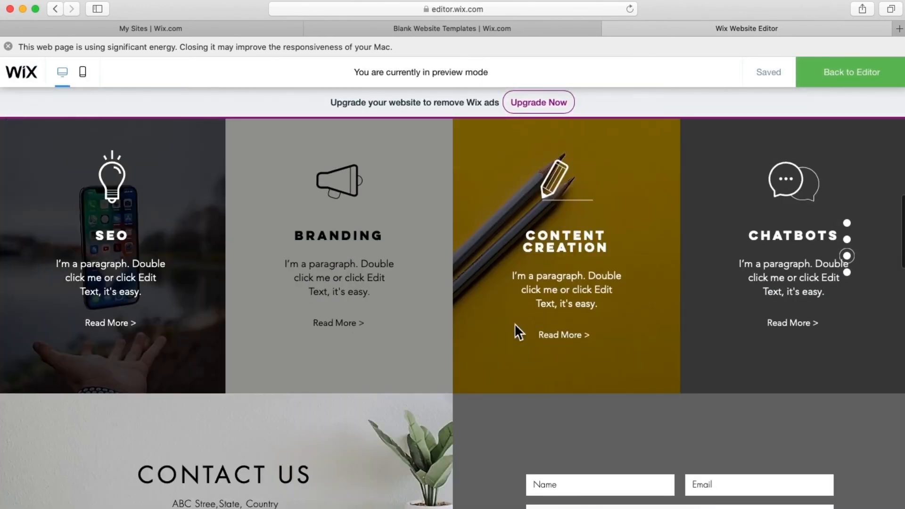